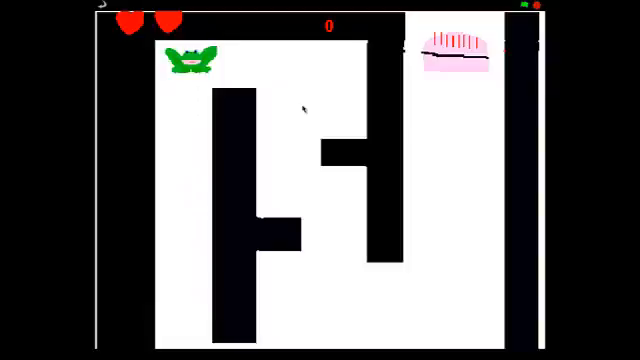
# Steer the green creature down from the top entrance and right into the maze's lower-right corridor
pyautogui.press('Down')
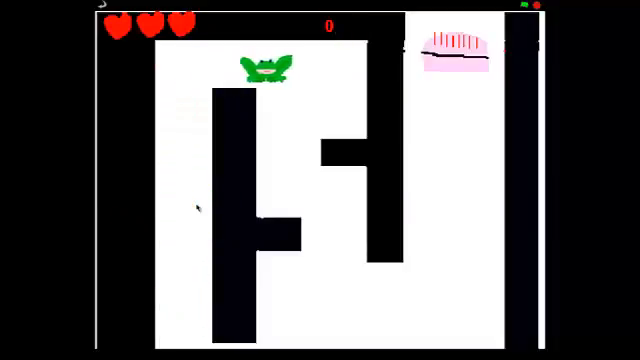
pyautogui.press('Down')
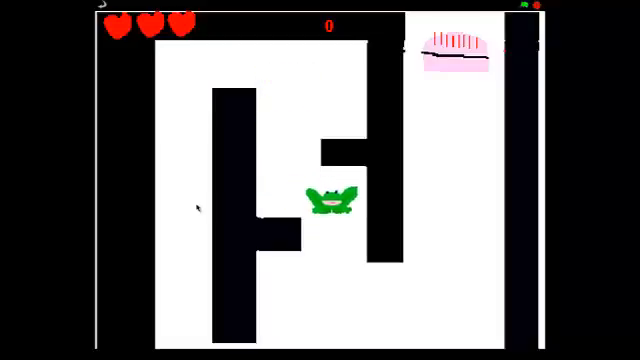
pyautogui.press('Right')
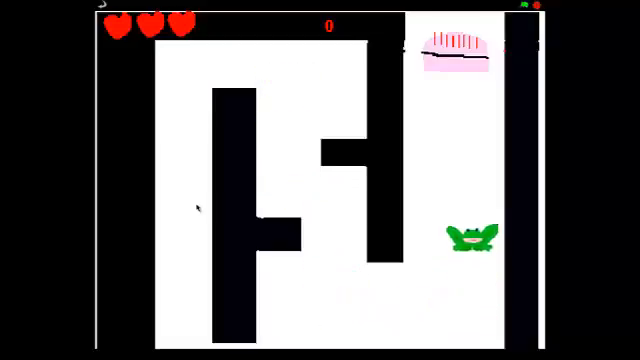